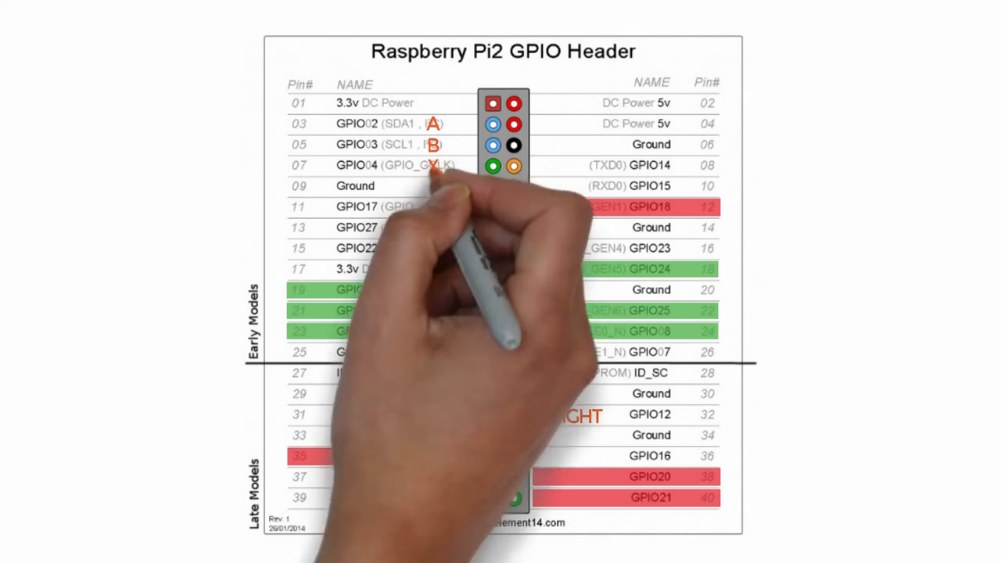
{"action": "mouse_move", "coordinate": [430, 227]}
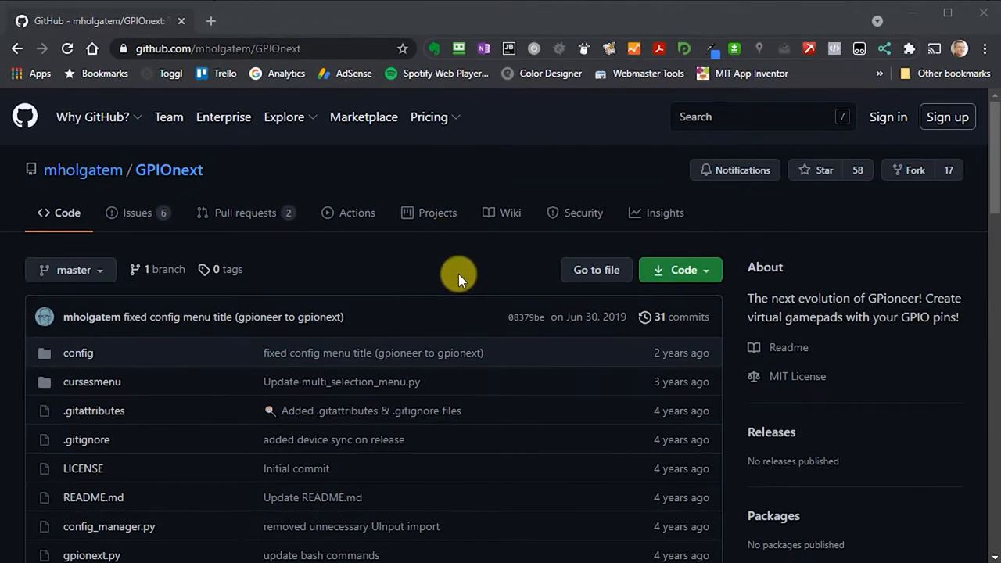
Step: Scroll the GPIOnext README down to the 'How to install' section
{"action": "scroll", "scroll_direction": "down", "scroll_amount": 3}
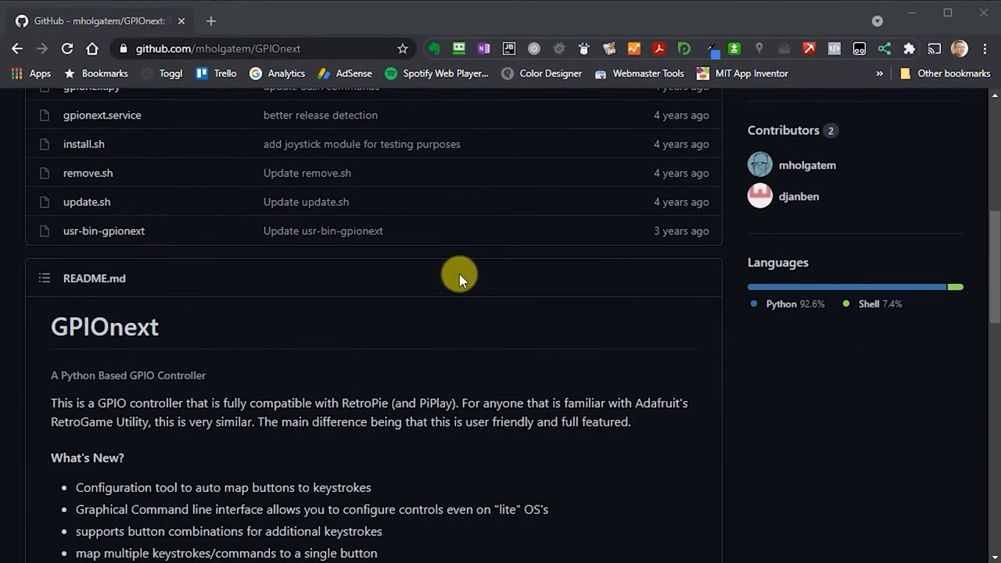
{"action": "scroll", "scroll_direction": "down", "scroll_amount": 3}
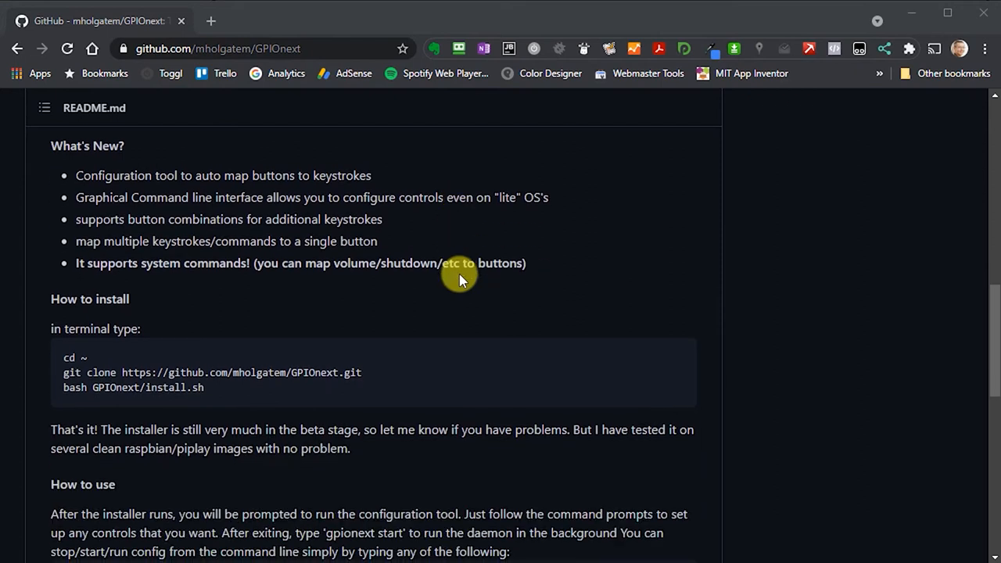
{"action": "scroll", "scroll_direction": "down", "scroll_amount": 3}
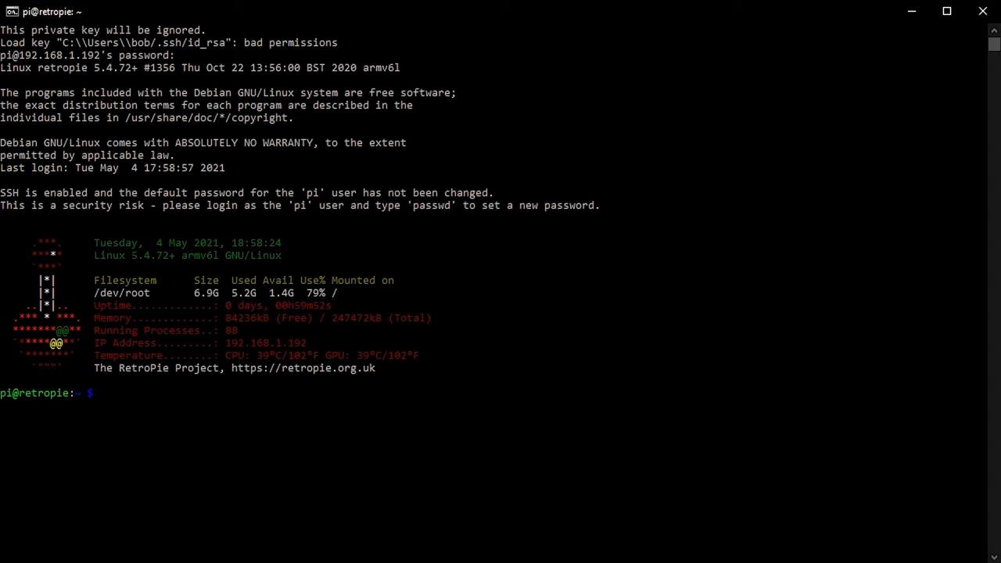
{"action": "mouse_move", "coordinate": [889, 406]}
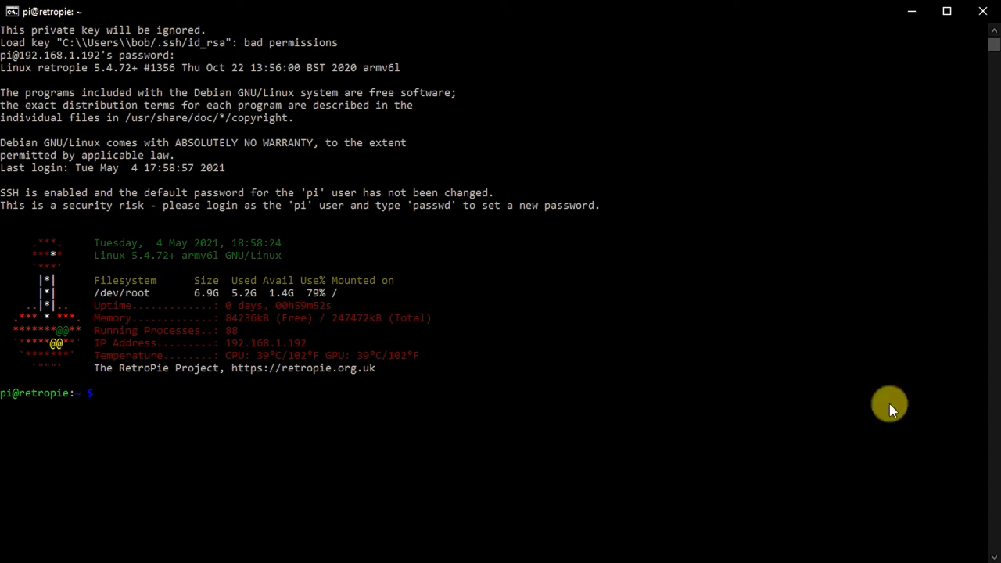
Step: Change to the pi user's home directory with 'cd ~' over SSH
{"action": "type", "text": "cd ~"}
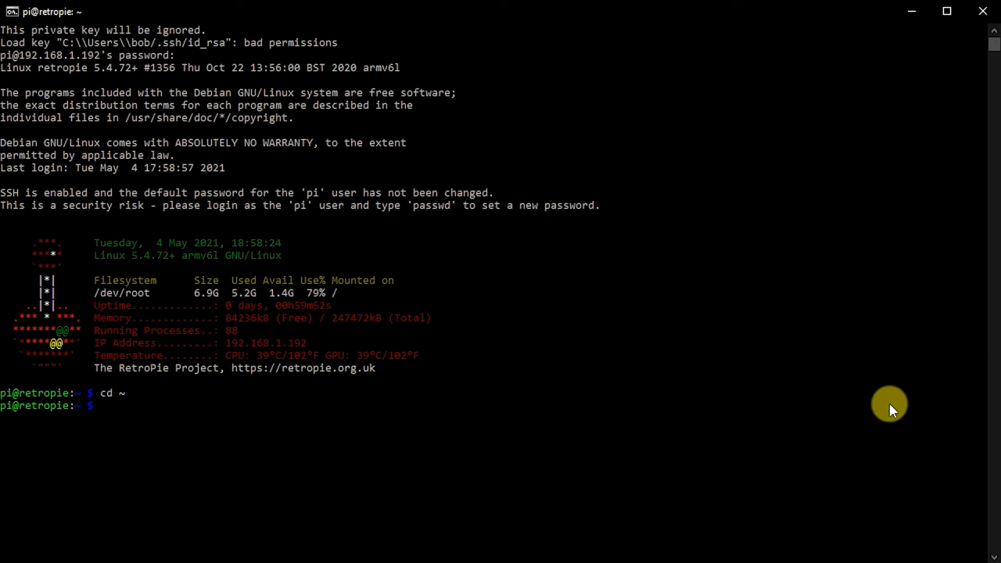
{"action": "mouse_move", "coordinate": [756, 391]}
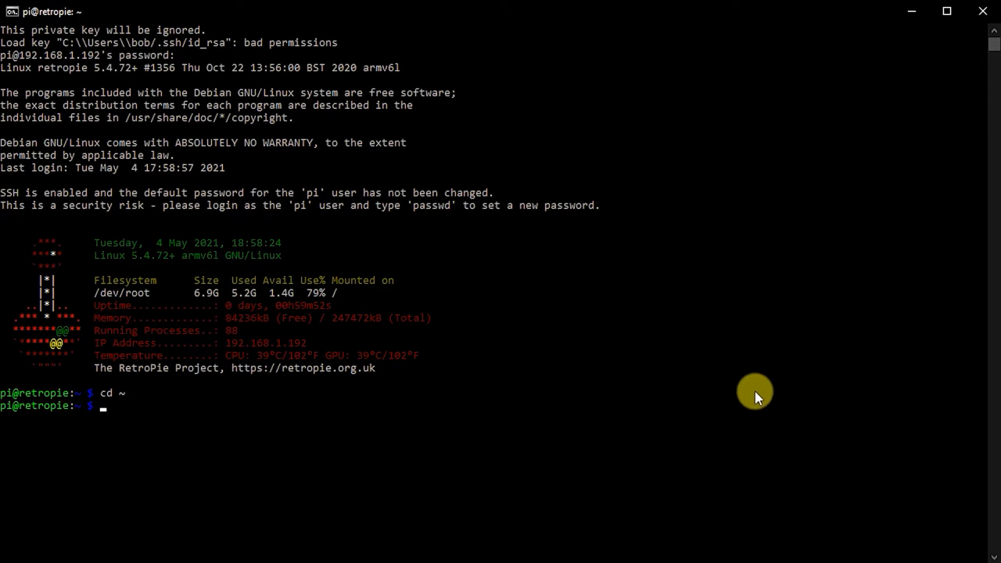
{"action": "mouse_move", "coordinate": [377, 424]}
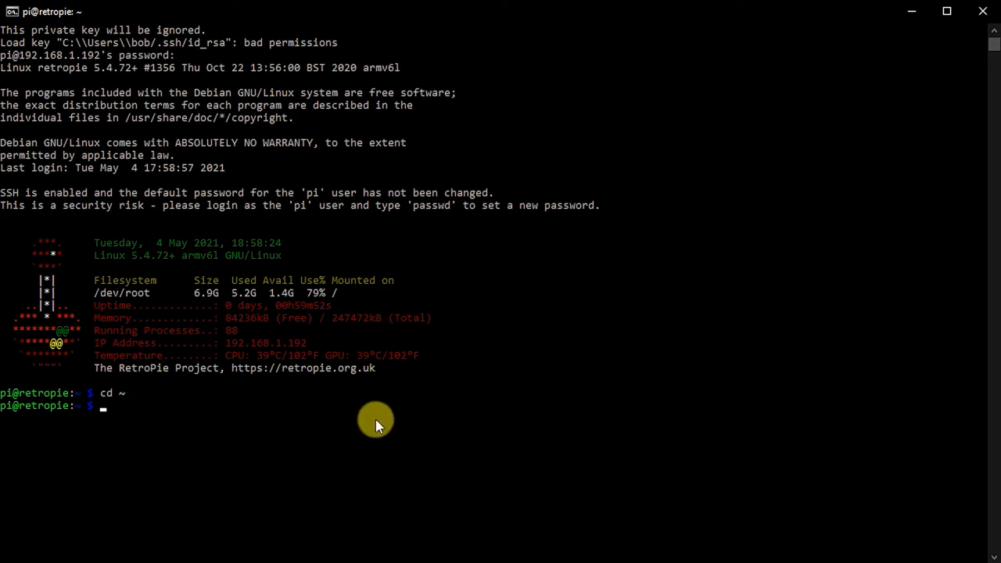
Step: Clone mholgatem/GPIOnext from GitHub and run 'bash GPIOnext/install.sh' to install it
{"action": "type", "text": "git clone https://github.com/mholgatem/GPIOnext.git"}
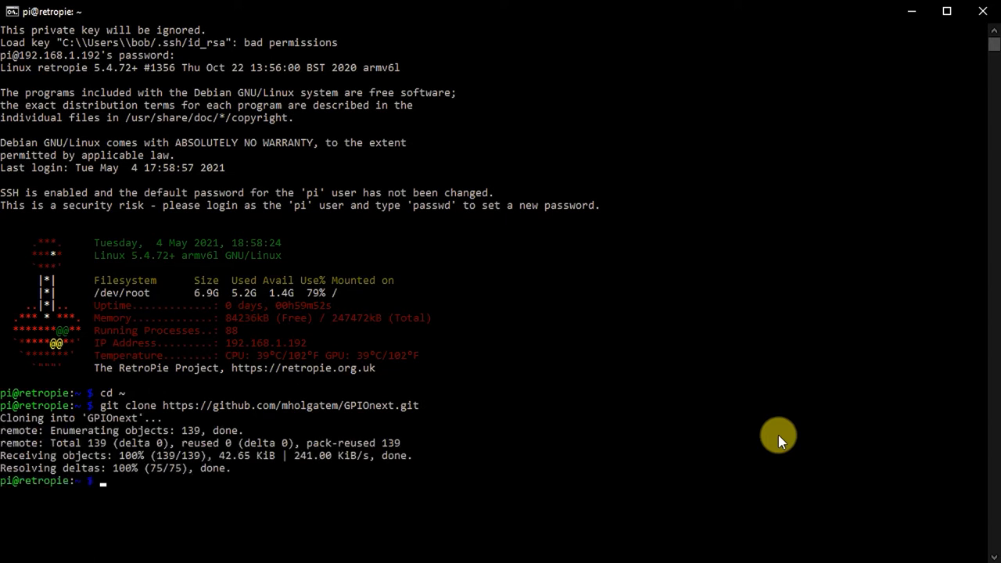
{"action": "type", "text": "ls"}
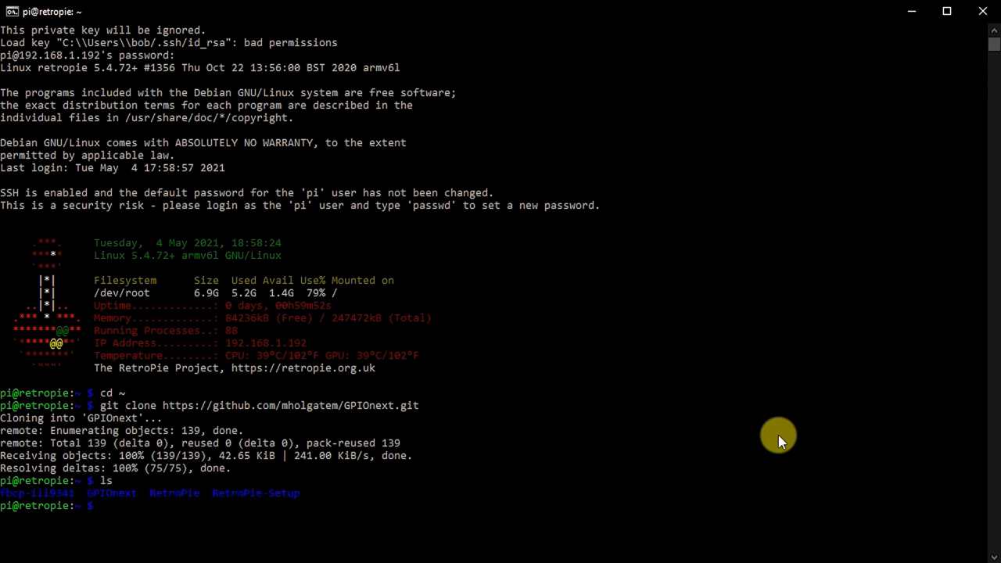
{"action": "mouse_move", "coordinate": [137, 508]}
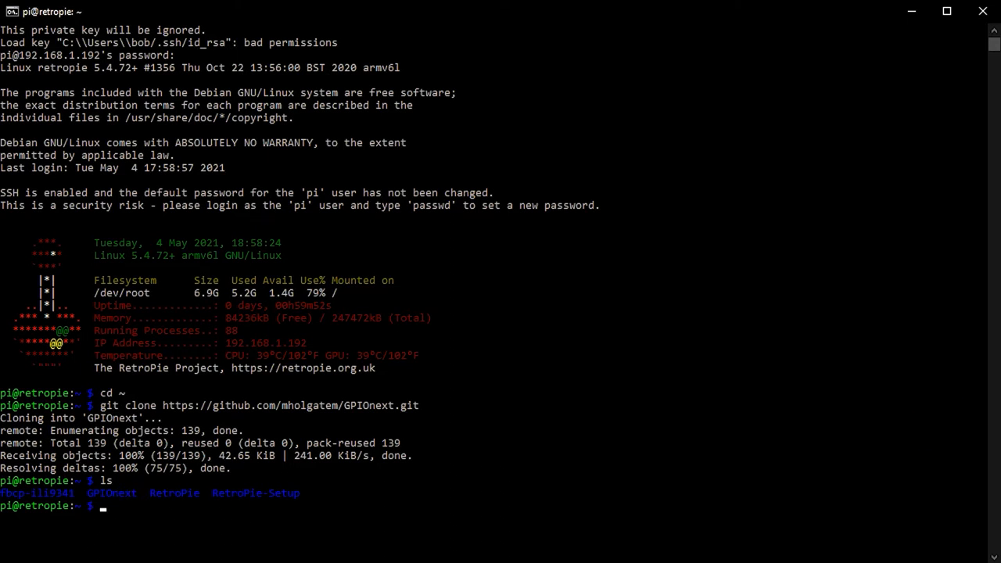
{"action": "type", "text": "bash"}
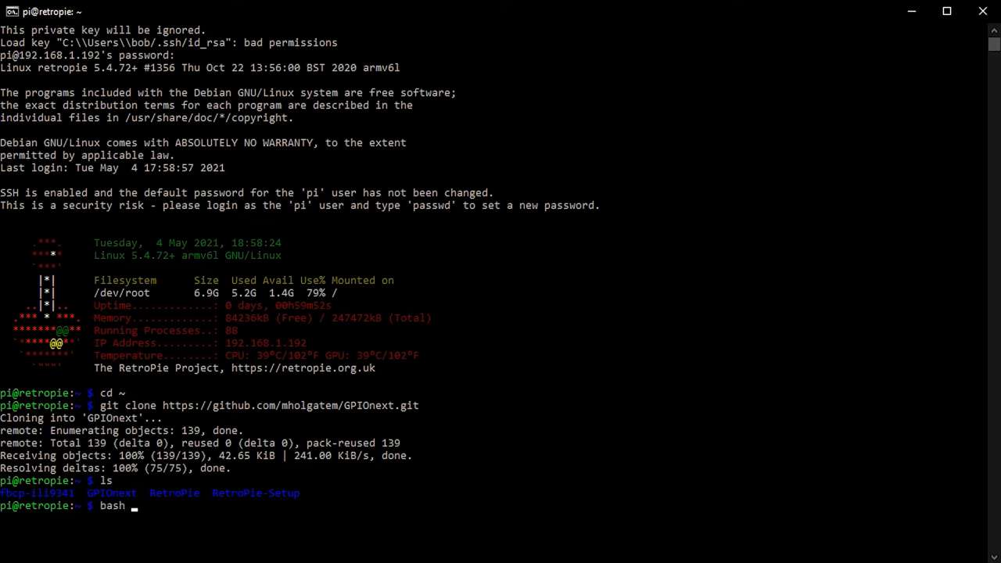
{"action": "type", "text": "G"}
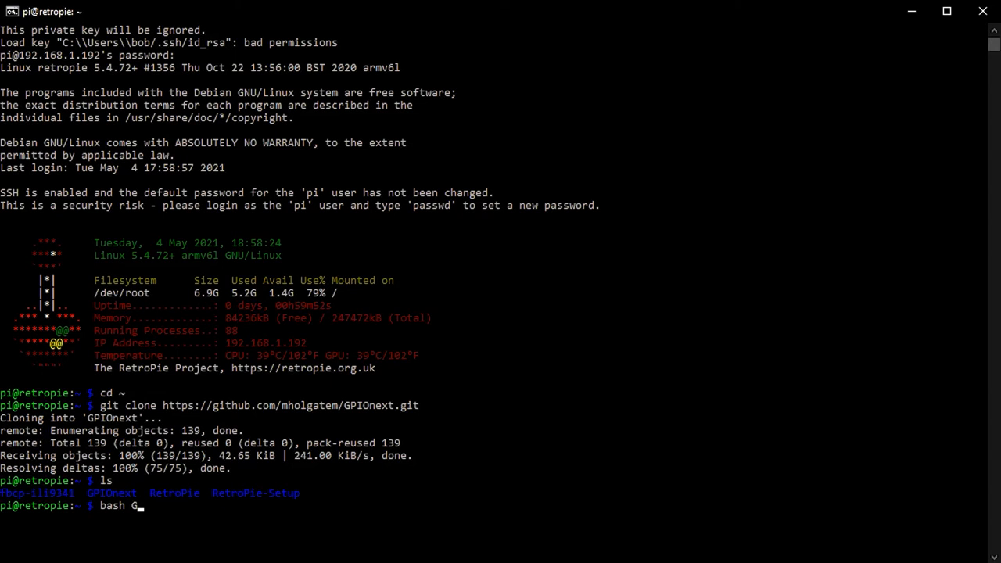
{"action": "type", "text": "PIOnext/"}
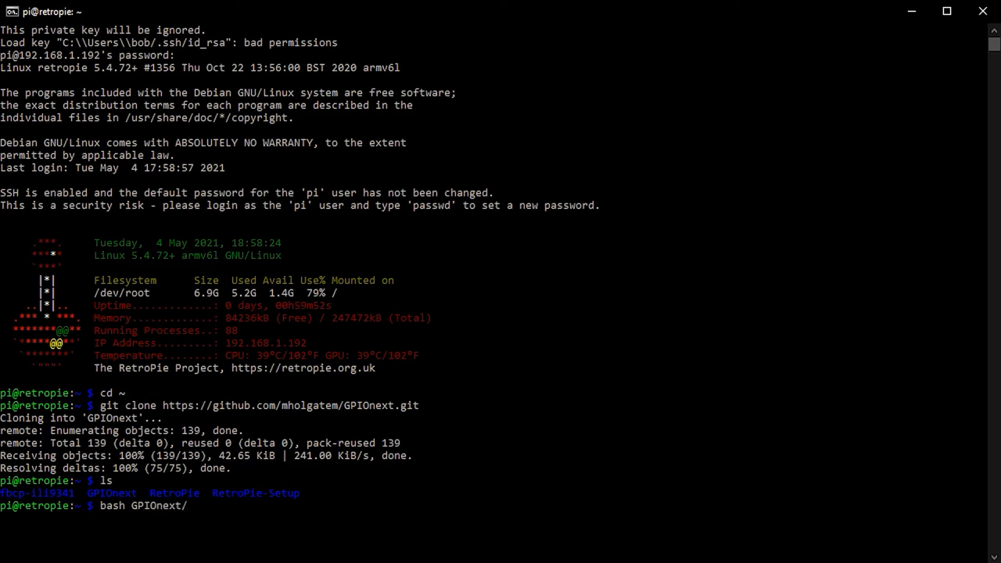
{"action": "type", "text": "install"}
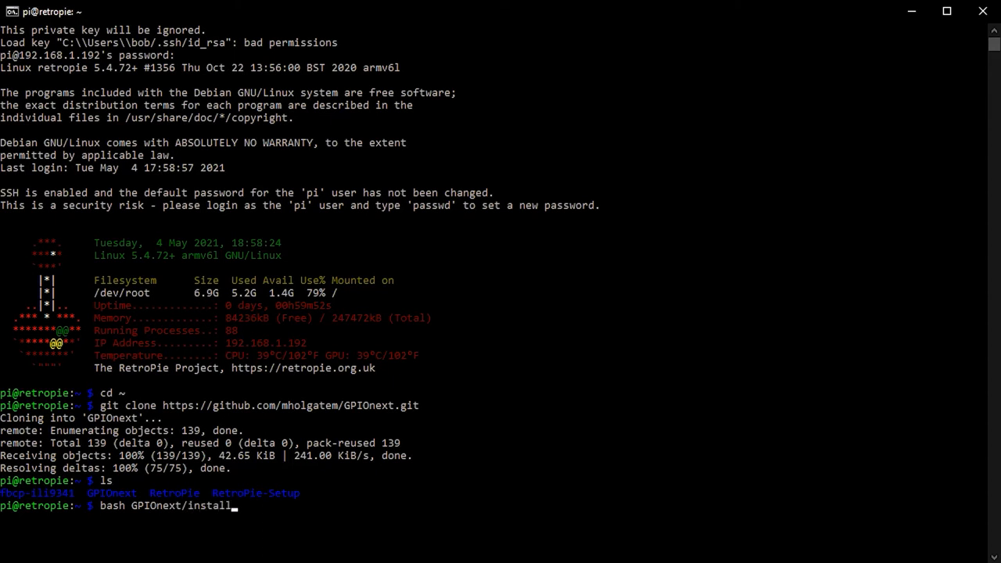
{"action": "type", "text": ".sh"}
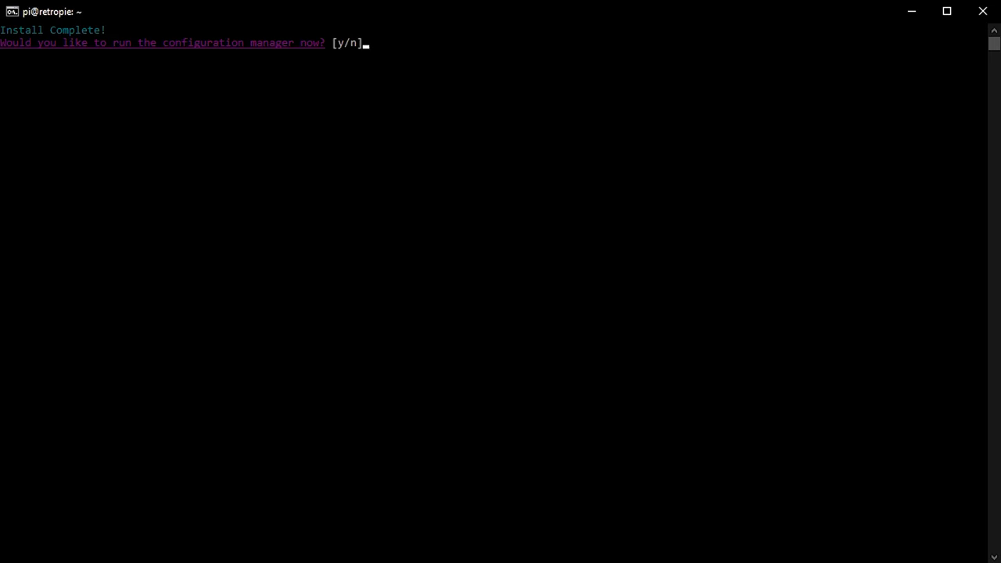
Step: Answer 'y' to start the GPIOnext configuration manager now
{"action": "type", "text": "y"}
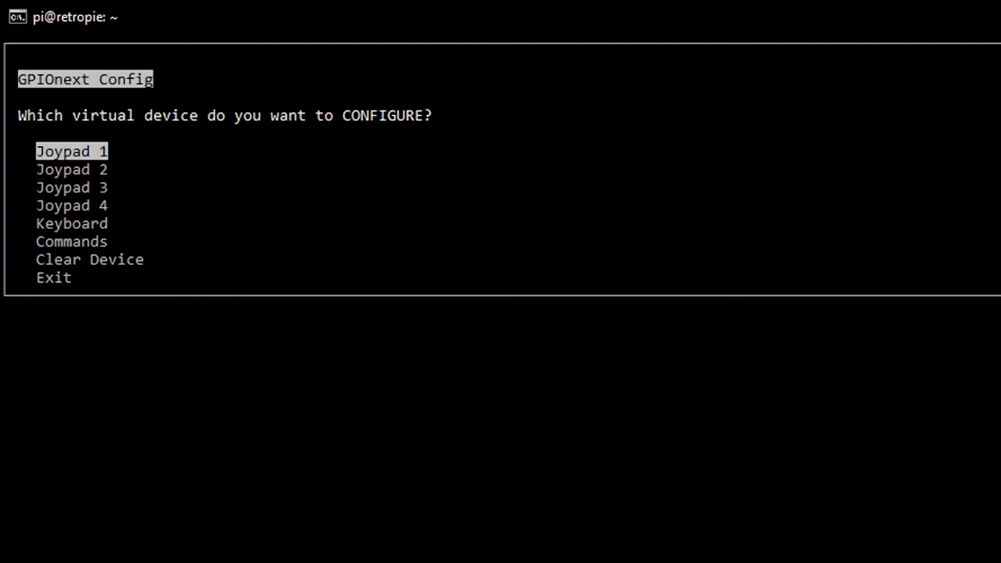
Step: Choose Joypad 1 and set its number of D-pads/joysticks to 0
{"action": "left_click", "coordinate": [71, 151]}
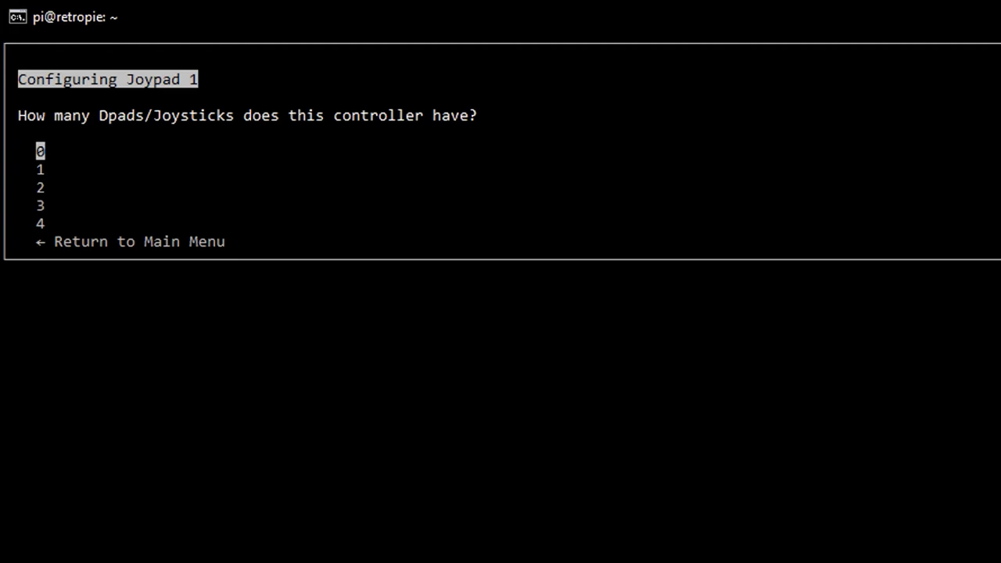
{"action": "key", "text": "Down"}
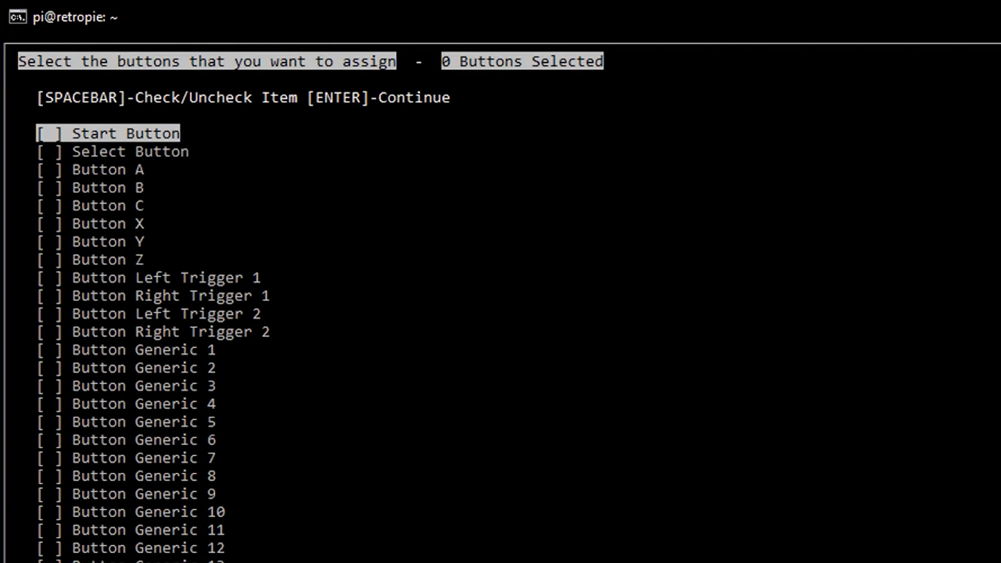
Step: Check Start and Select, moving through the list past Button Y
{"action": "key", "text": "space"}
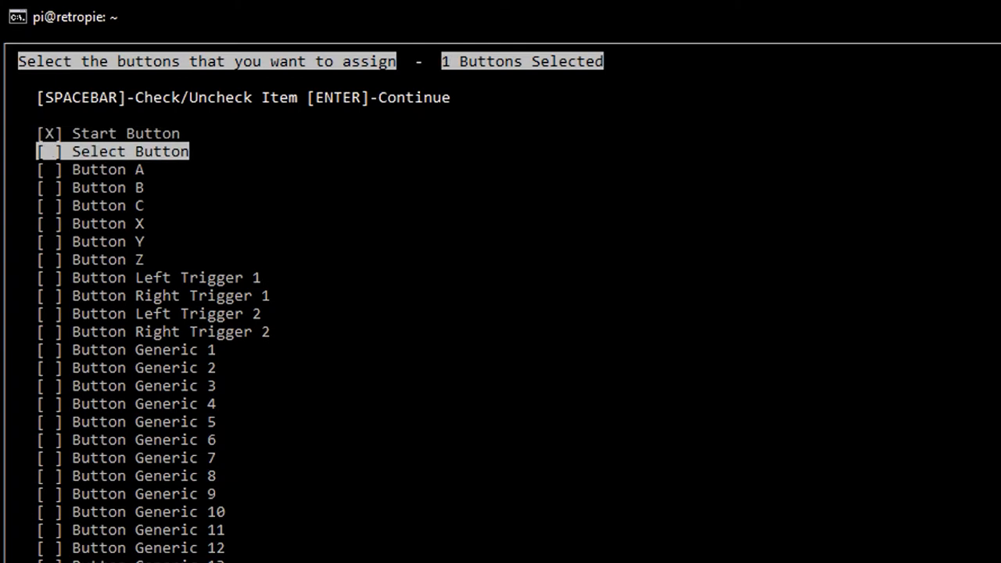
{"action": "key", "text": "space"}
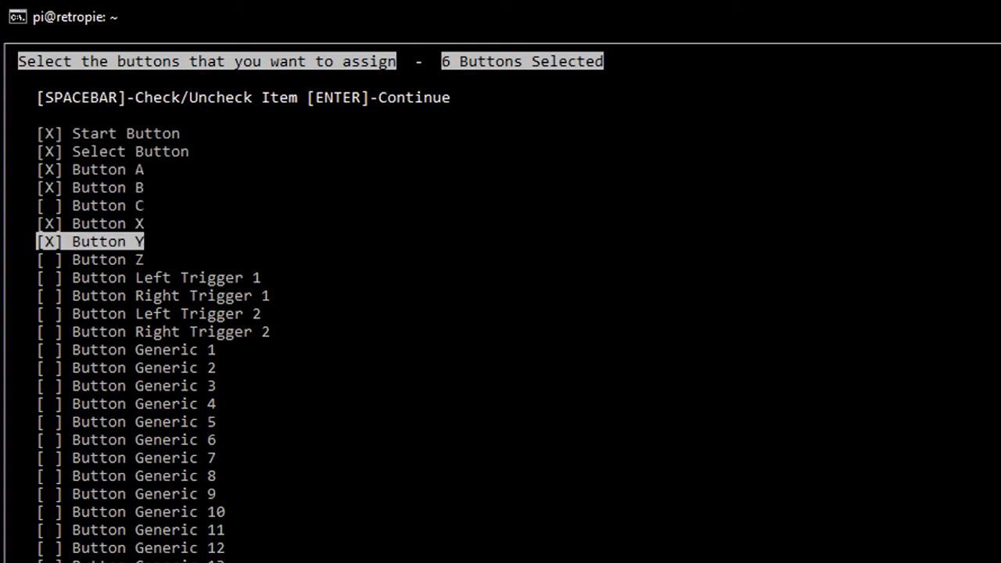
{"action": "key", "text": "Down"}
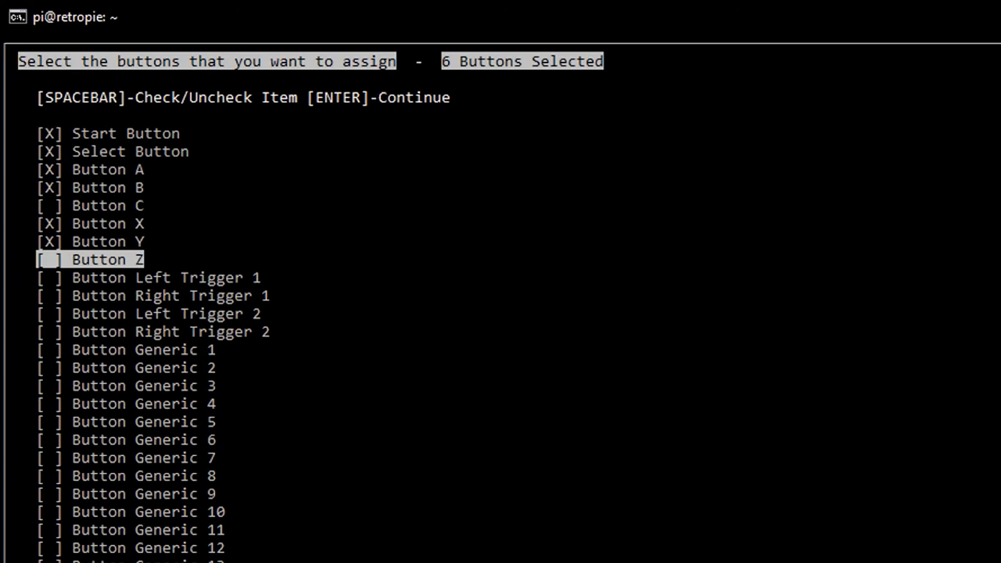
Step: Confirm the six selected Joypad 1 buttons and proceed to GPIO pin mapping
{"action": "key", "text": "enter"}
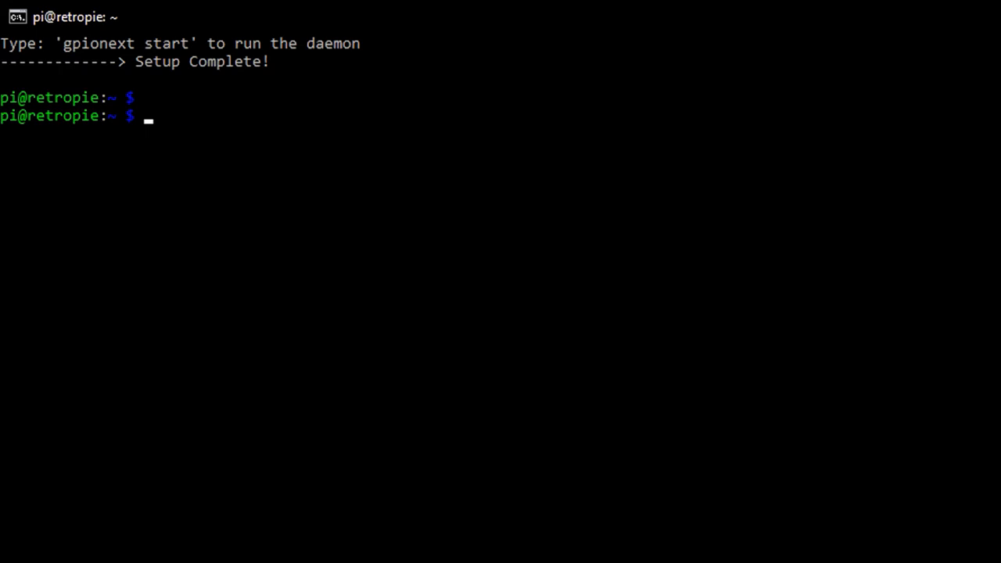
Step: Run 'gpionext start' on the RetroPie shell
{"action": "type", "text": "gpionext sta"}
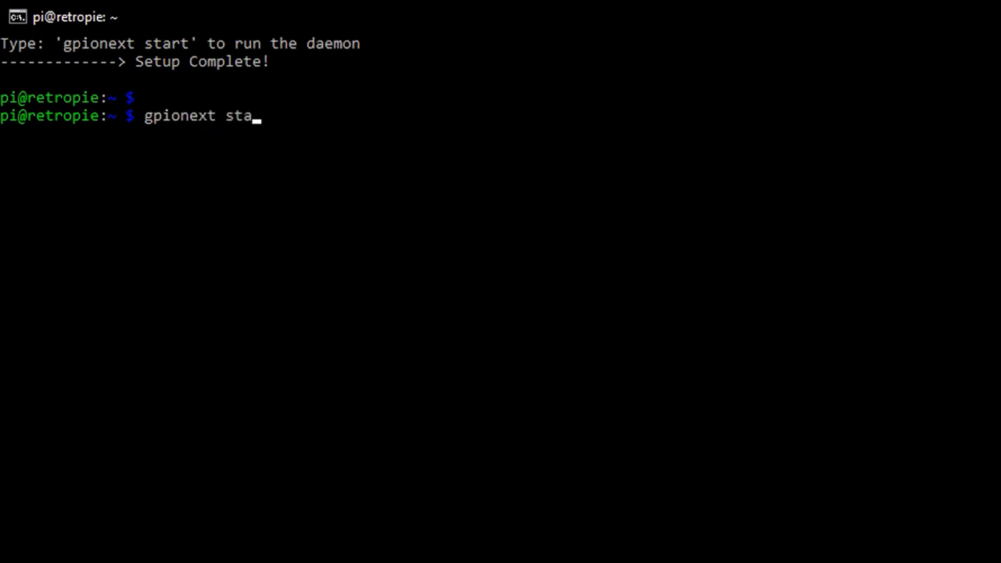
{"action": "type", "text": "rt"}
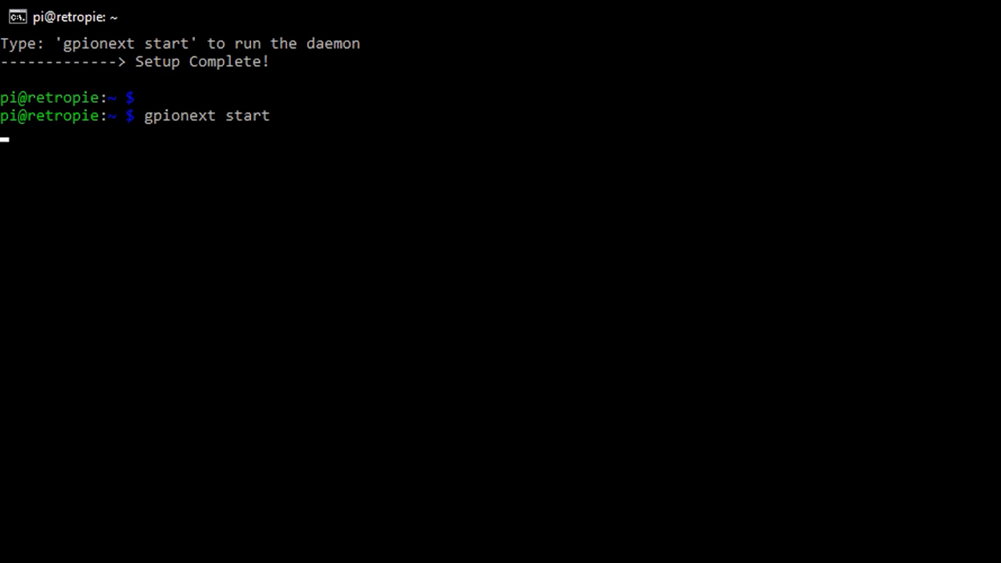
{"action": "key", "text": "Return"}
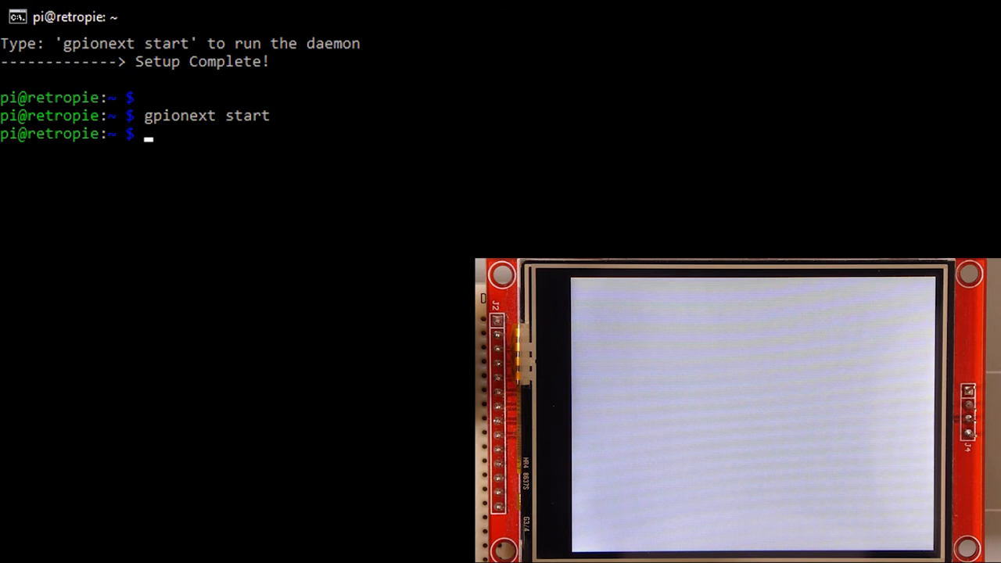
Step: Reboot the Pi with 'sudo reboot now'
{"action": "type", "text": "sudo reboot"}
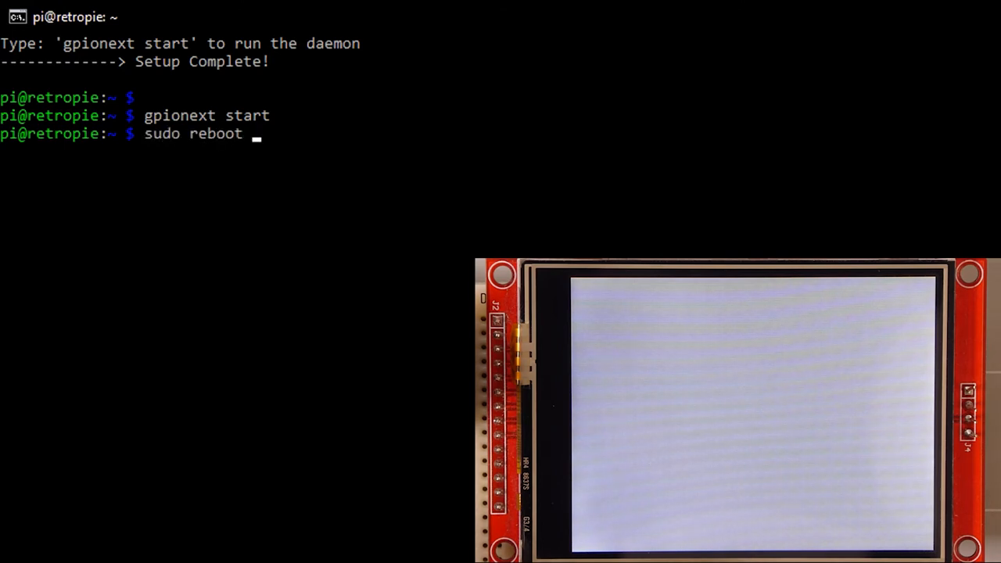
{"action": "type", "text": "now"}
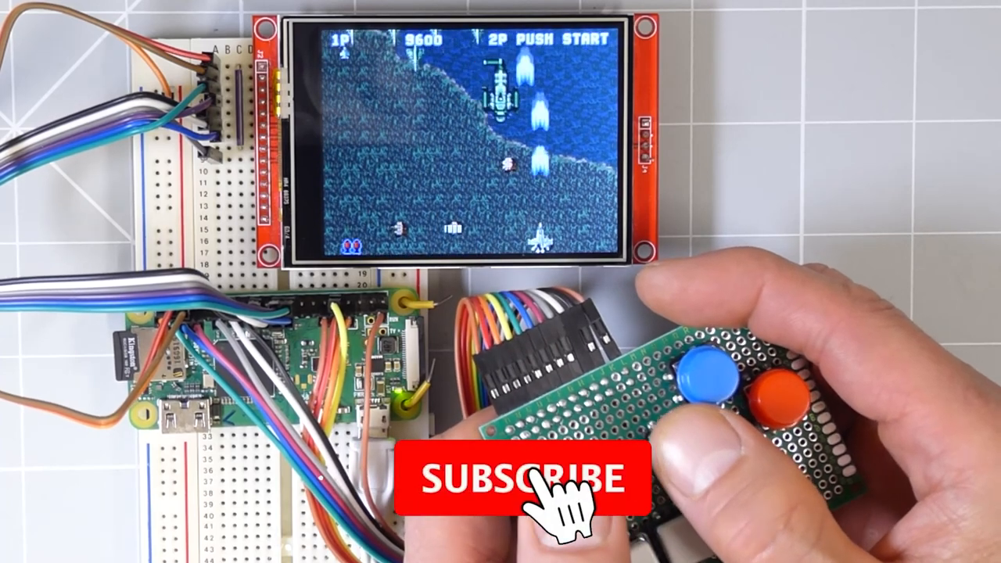
Step: Keep playing the shooter with the GPIO buttons until the score reaches 9800
{"action": "left_click", "coordinate": [524, 480]}
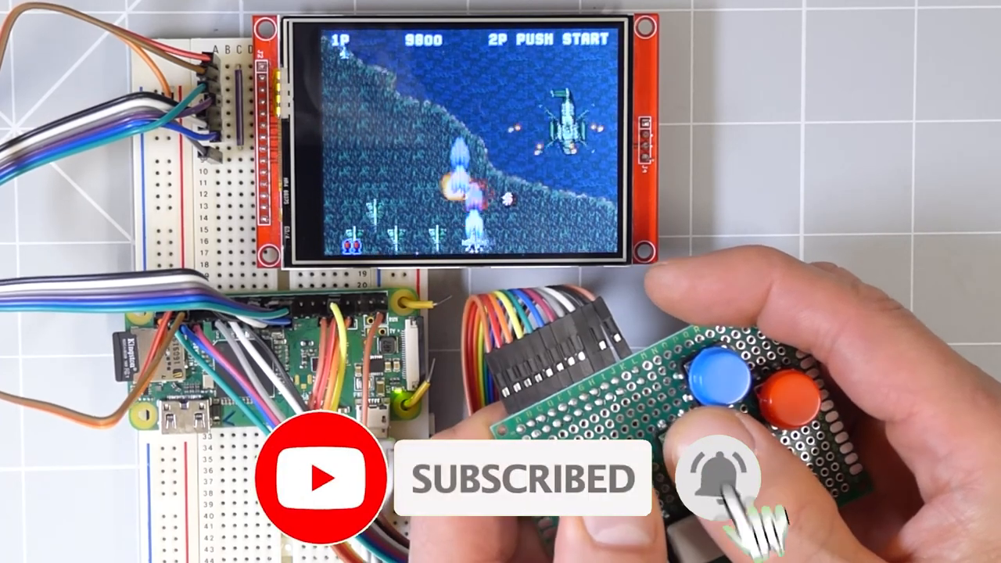